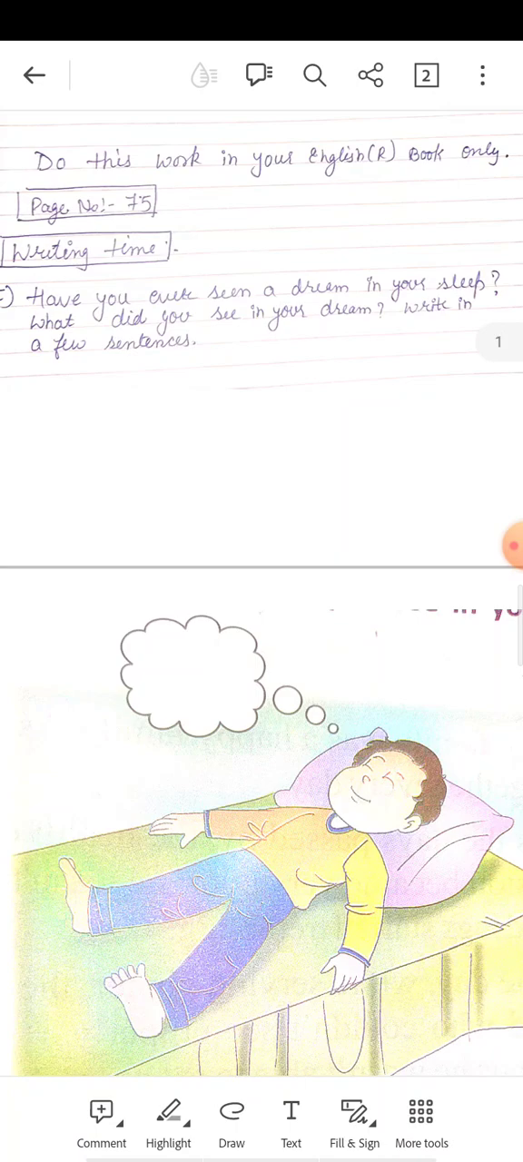
# - Scroll down from the worksheet question to page 2's sleeping-boy illustration
pyautogui.scroll(-3)
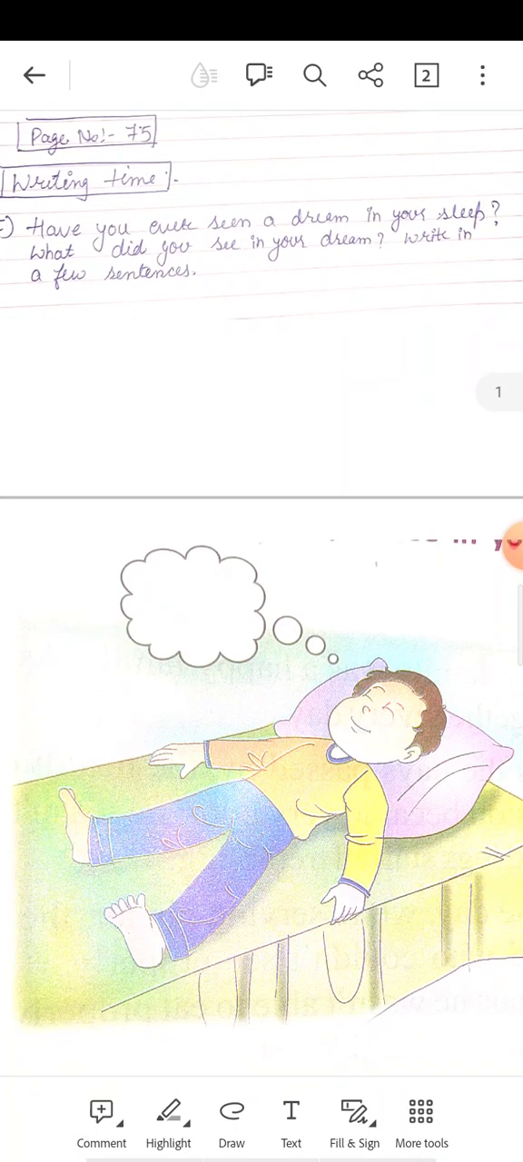
pyautogui.scroll(3)
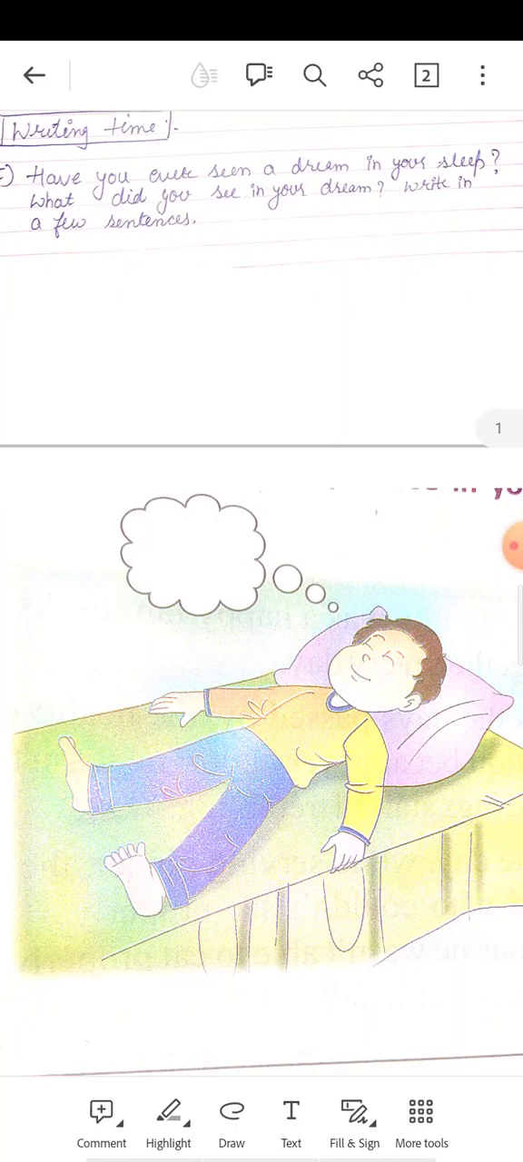
pyautogui.scroll(-3)
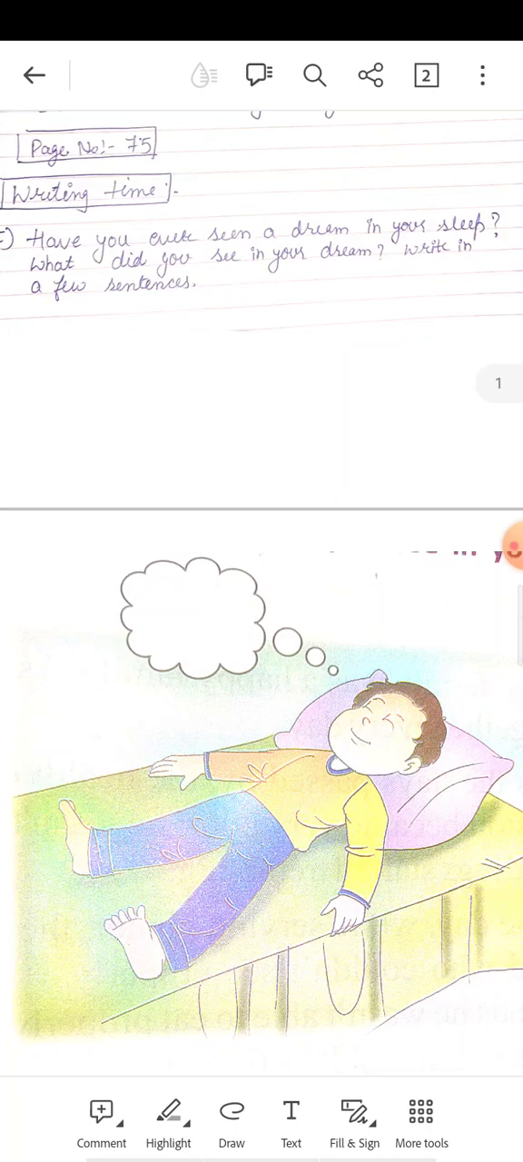
pyautogui.scroll(-3)
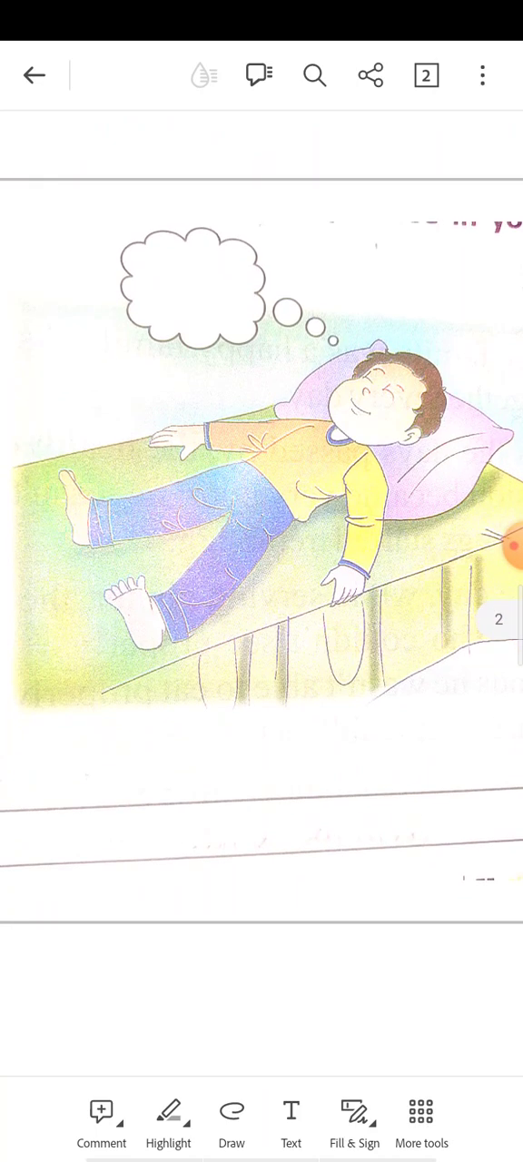
# - Scroll back to the handwritten mermaid-dream answer page
pyautogui.scroll(-3)
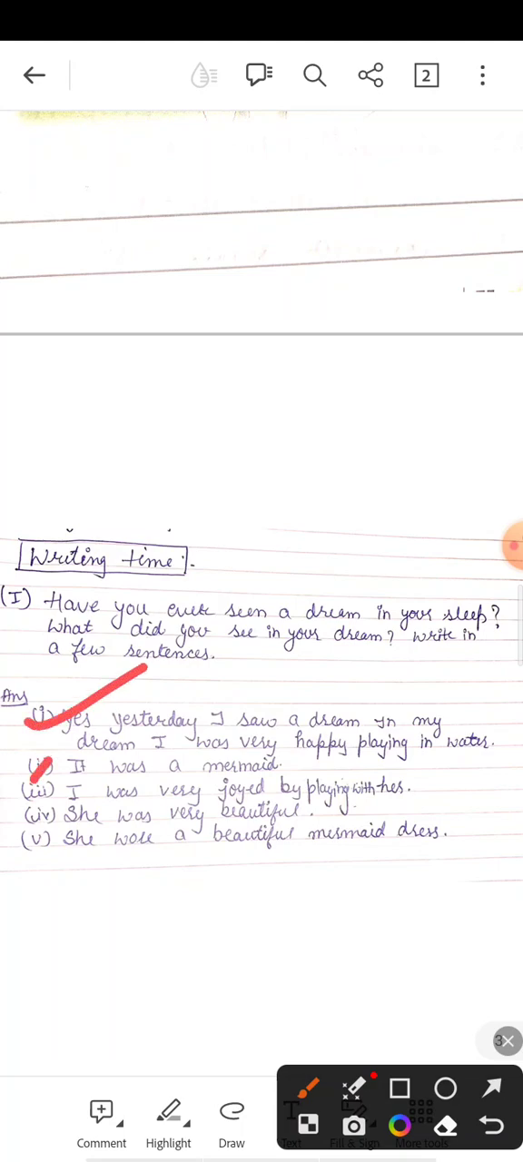
# - Underline 'It was a mermaid' with the red pen, then move toward page 2
pyautogui.moveTo(69, 789); pyautogui.dragTo(312, 782)
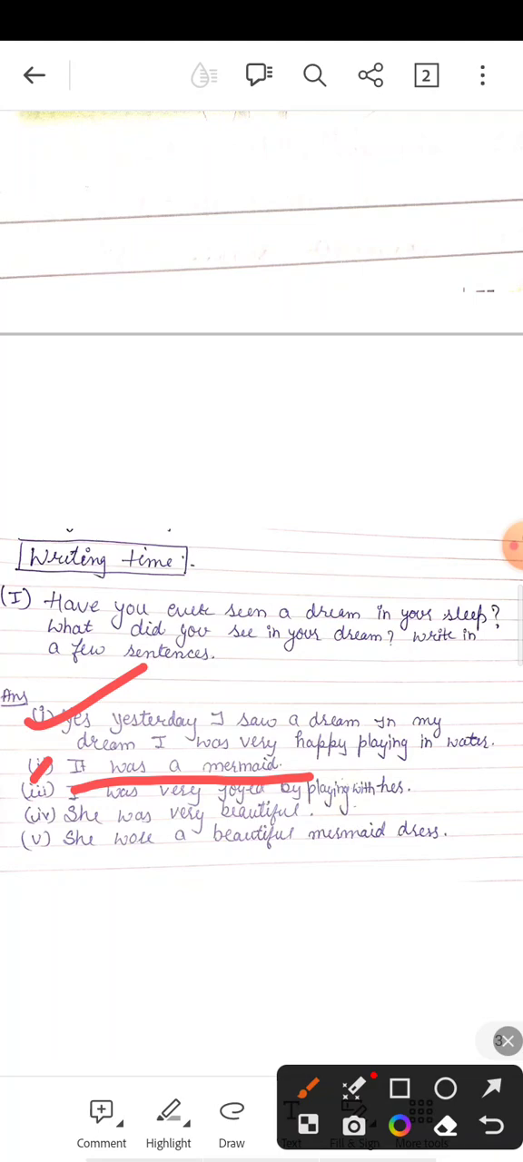
pyautogui.moveTo(287, 977); pyautogui.dragTo(418, 850)
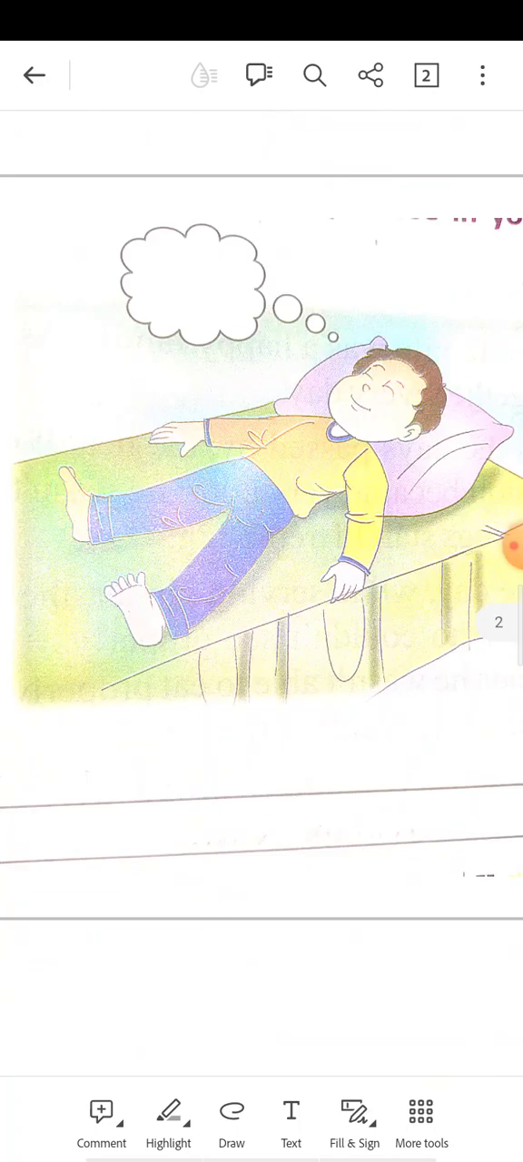
# - Scroll to bring the sleeping-boy picture into view for circling
pyautogui.scroll(-3)
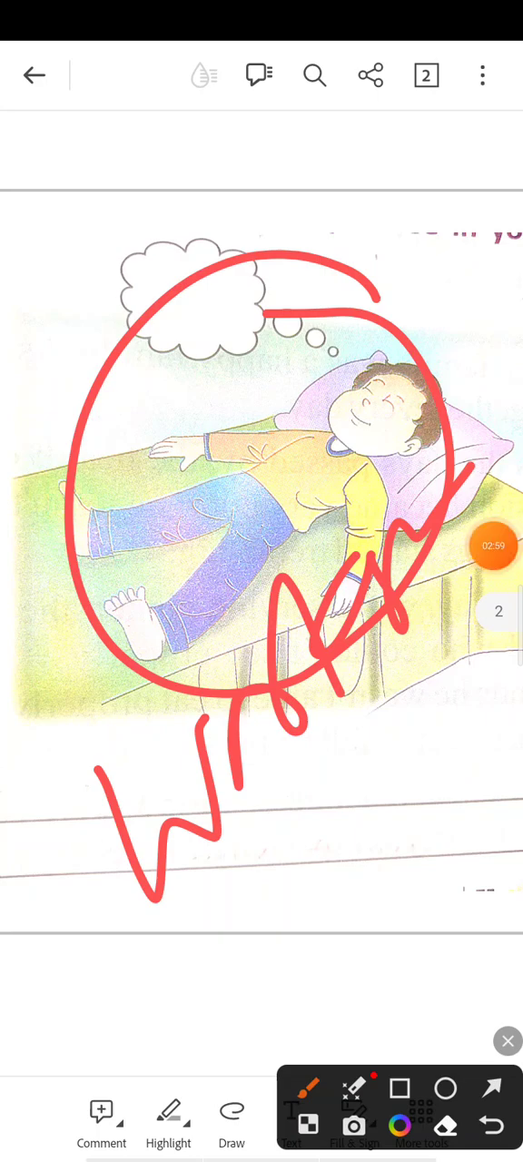
pyautogui.click(494, 545)
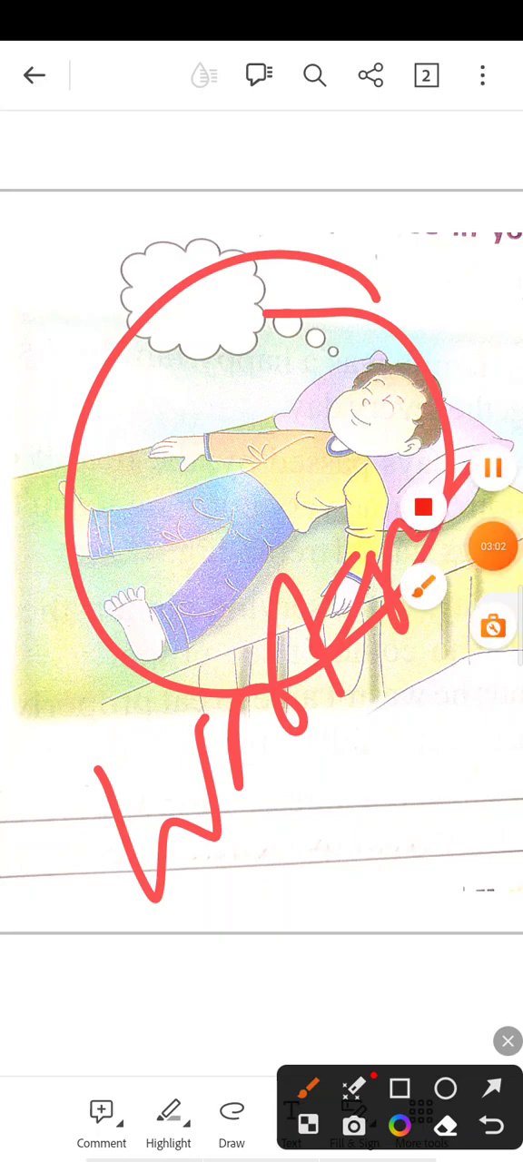